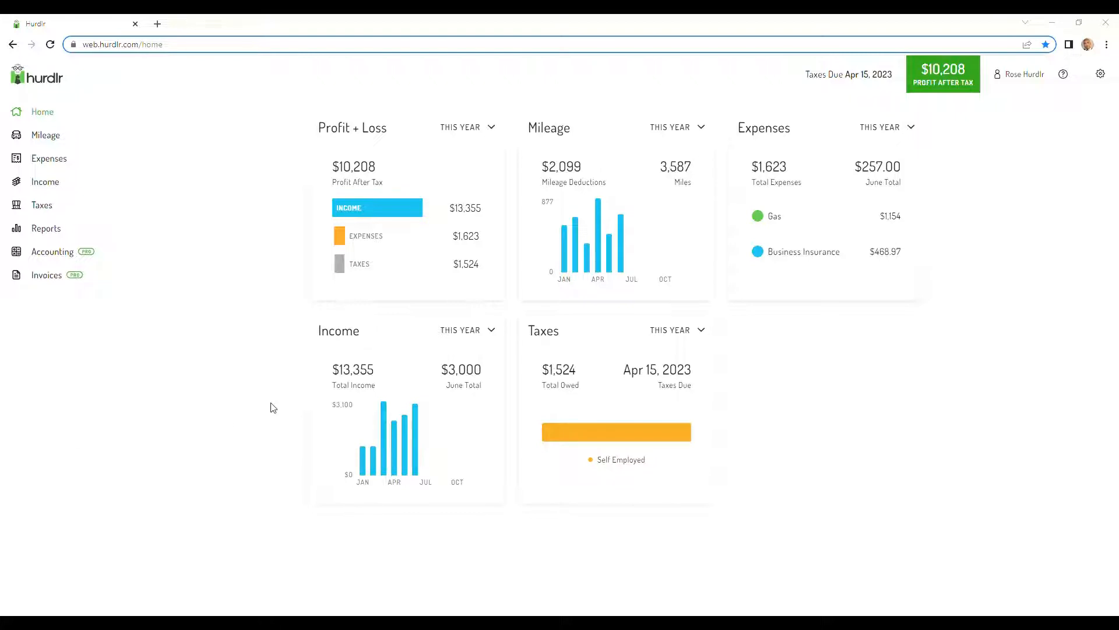
mouse_move(974, 126)
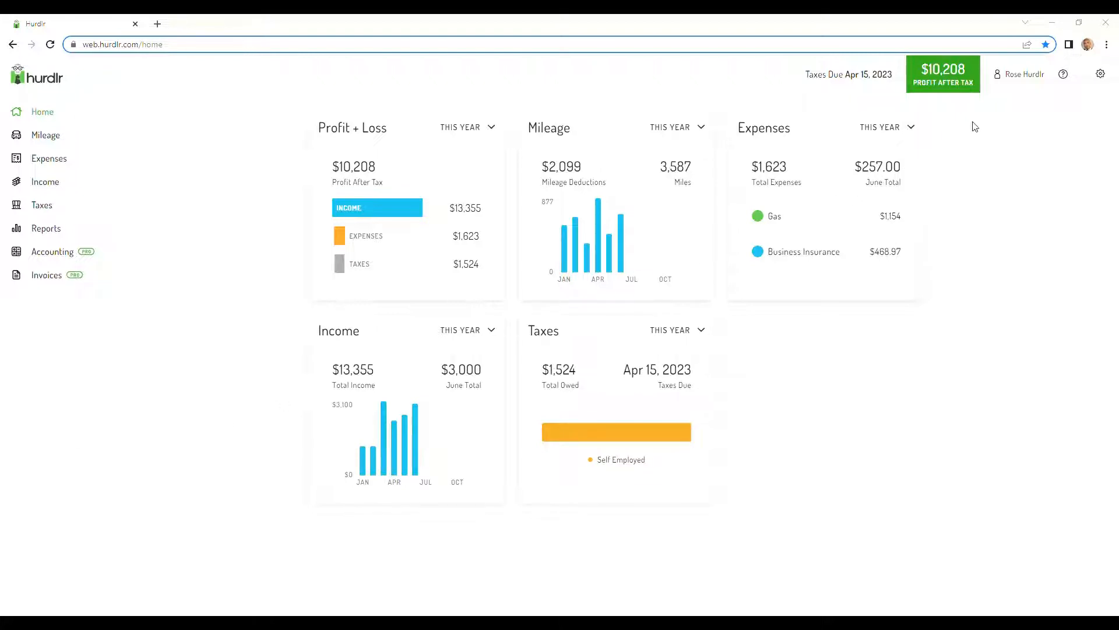
From Settings, open View Subscription and request to unsubscribe from the monthly Hurdlr Premium plan.
left_click(1100, 73)
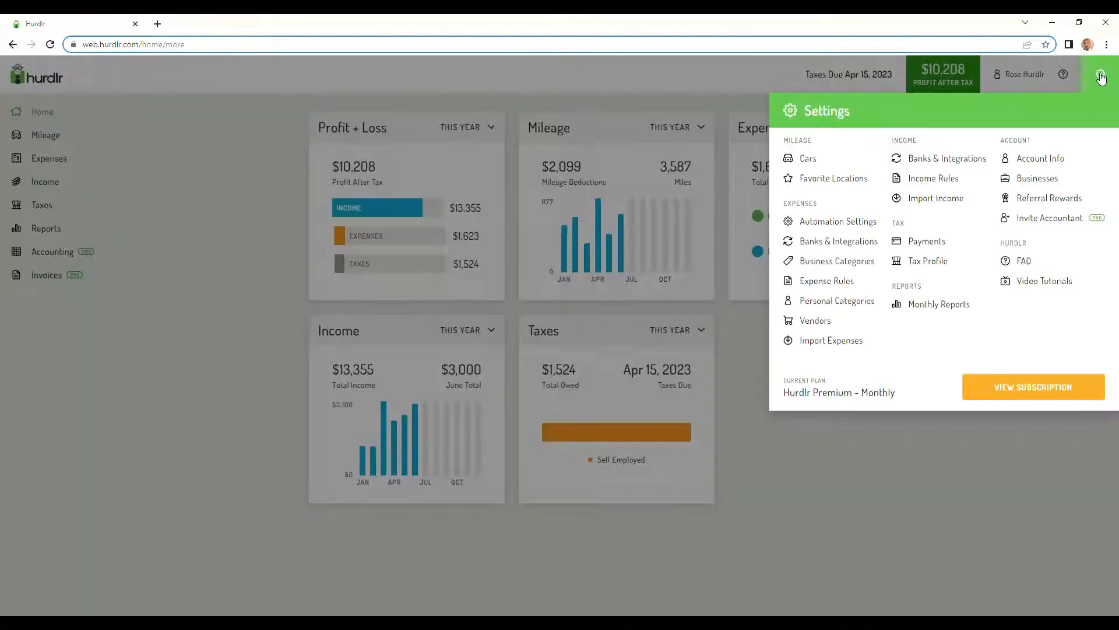
mouse_move(1059, 322)
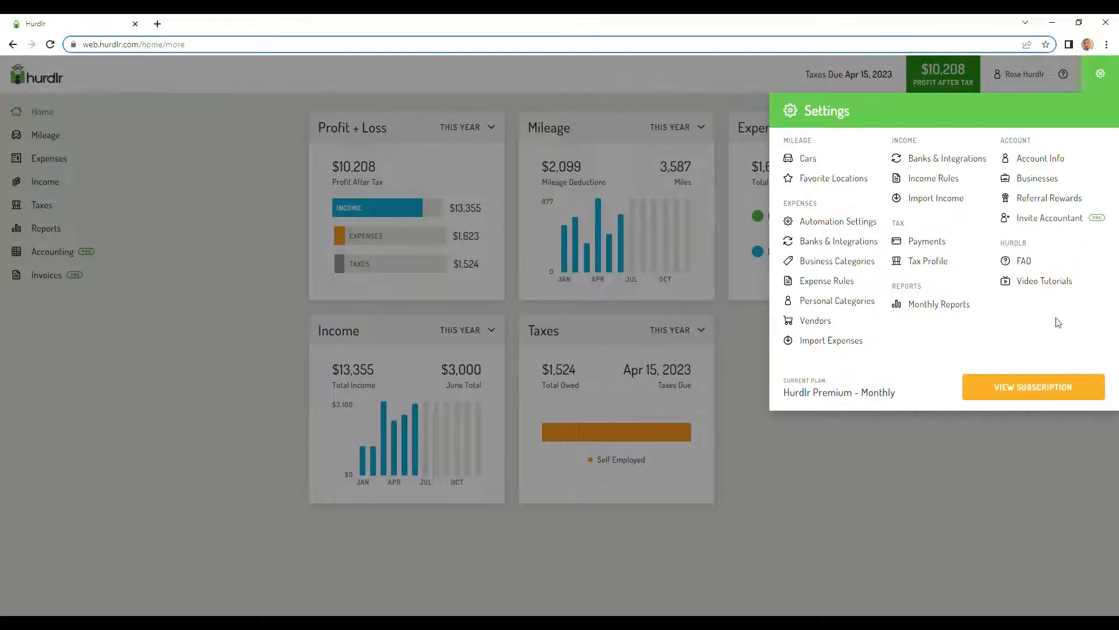
left_click(1032, 387)
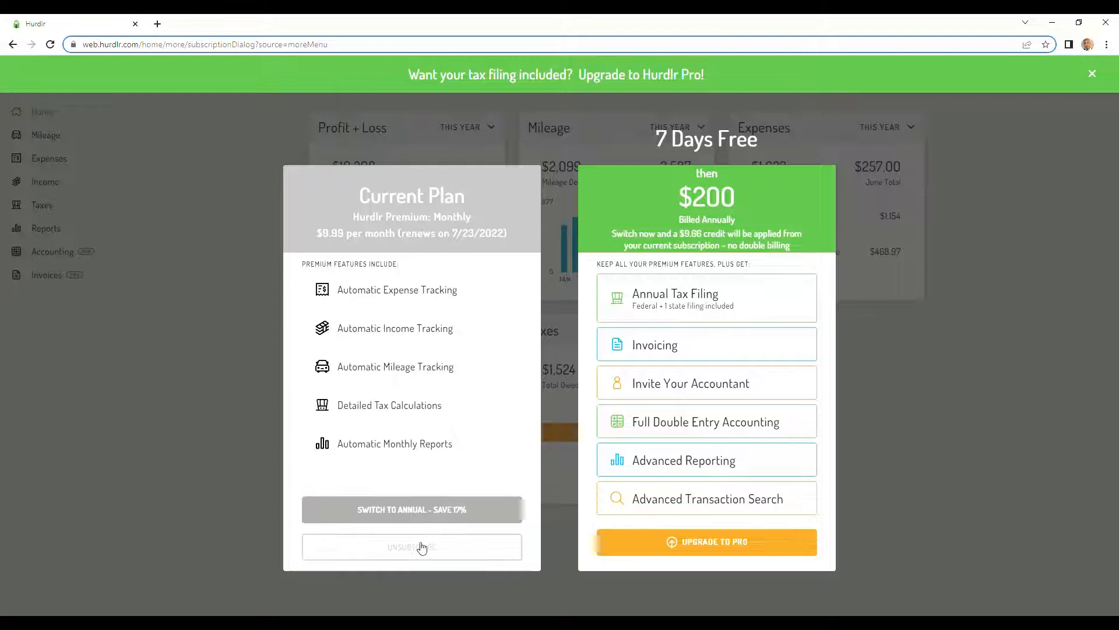
left_click(411, 546)
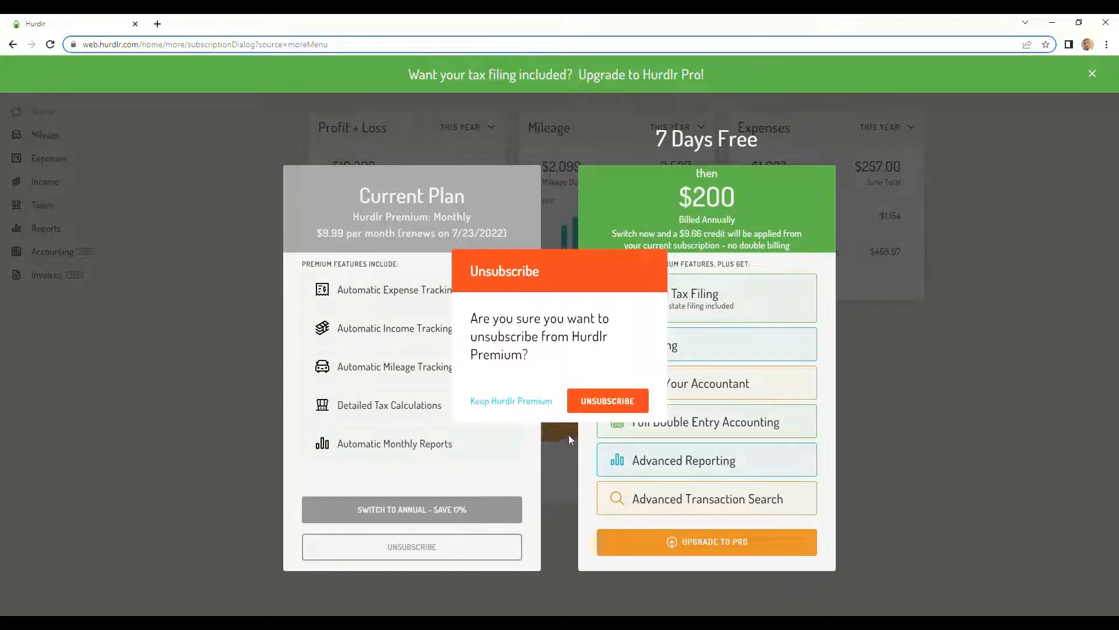